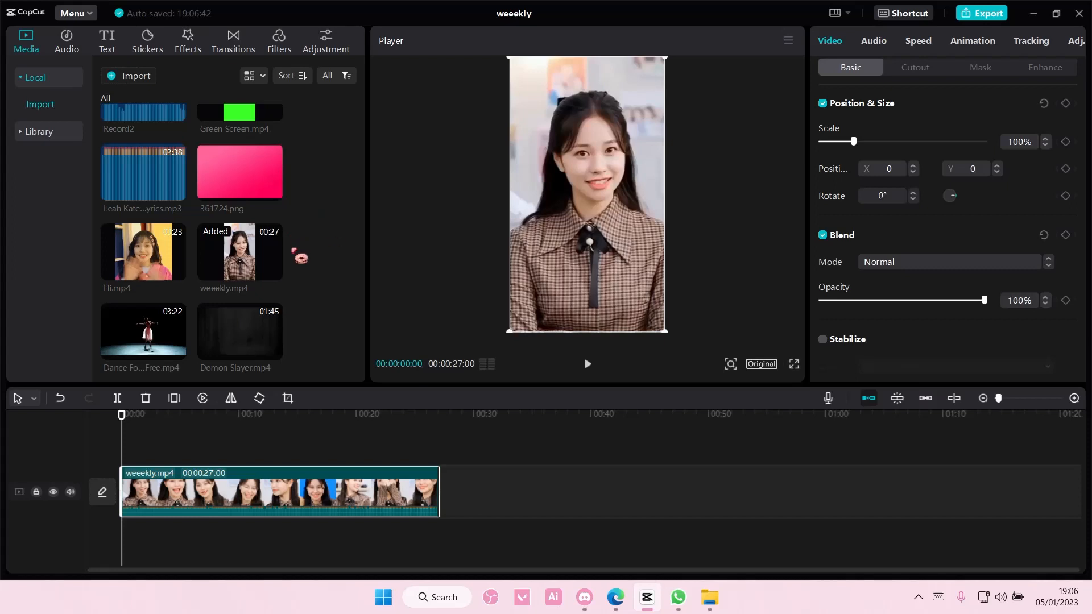
Scale the green image up to 328% so it covers the whole portrait frame.
scroll("down", 3)
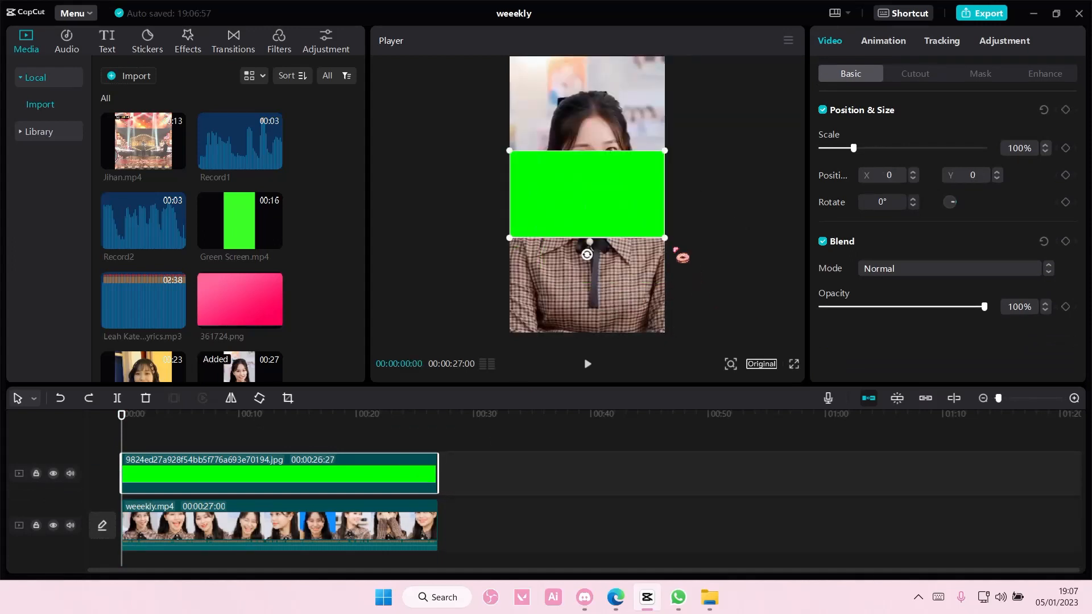
left_click_drag(853, 147, 928, 148)
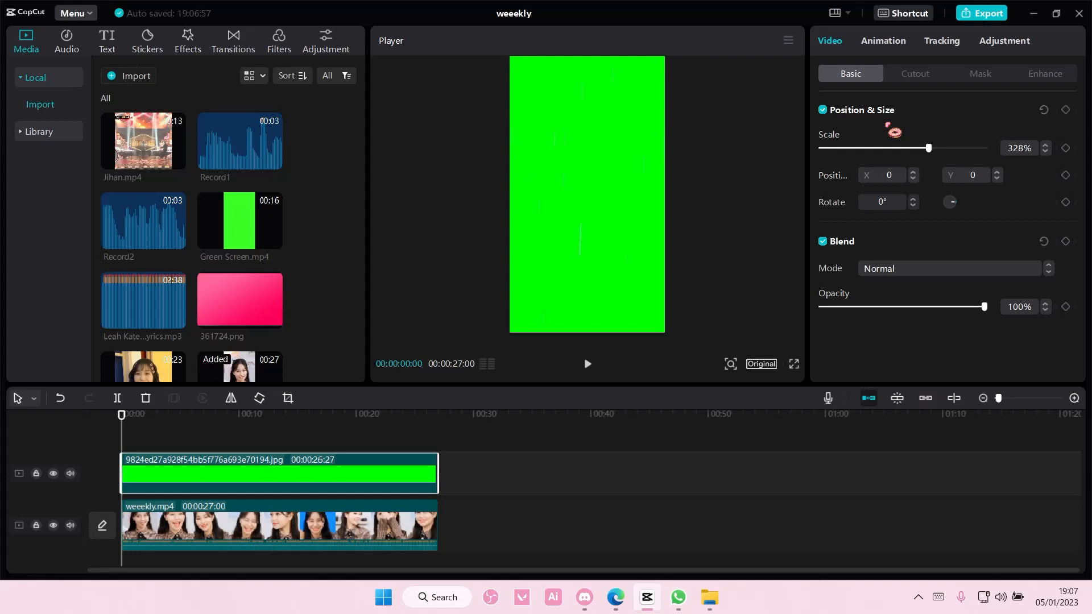
Add a default text layer reading WATERMARK over the green background.
left_click(106, 41)
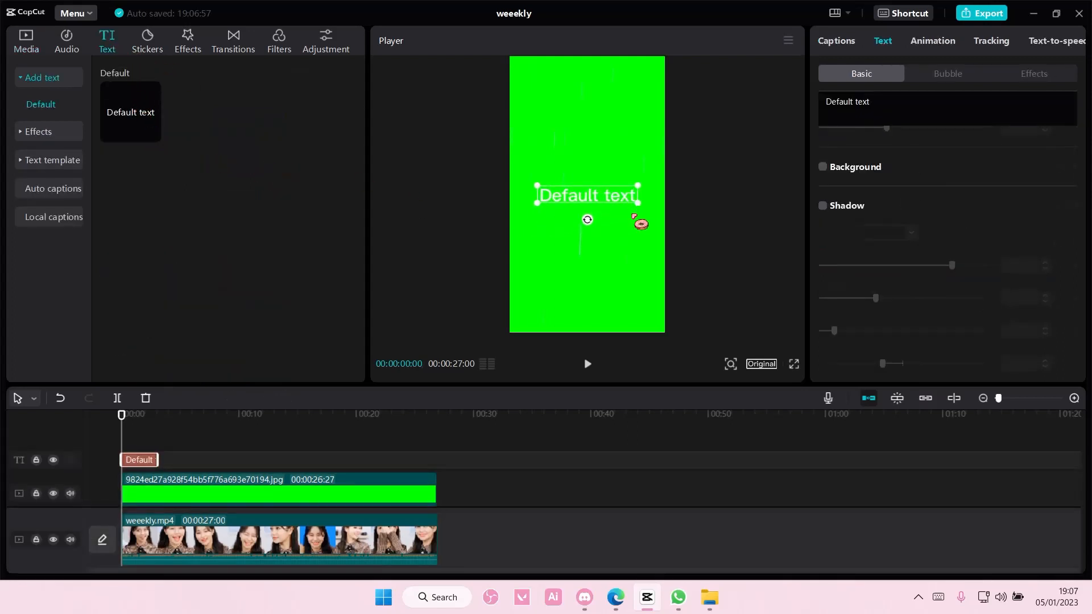
type("watermark")
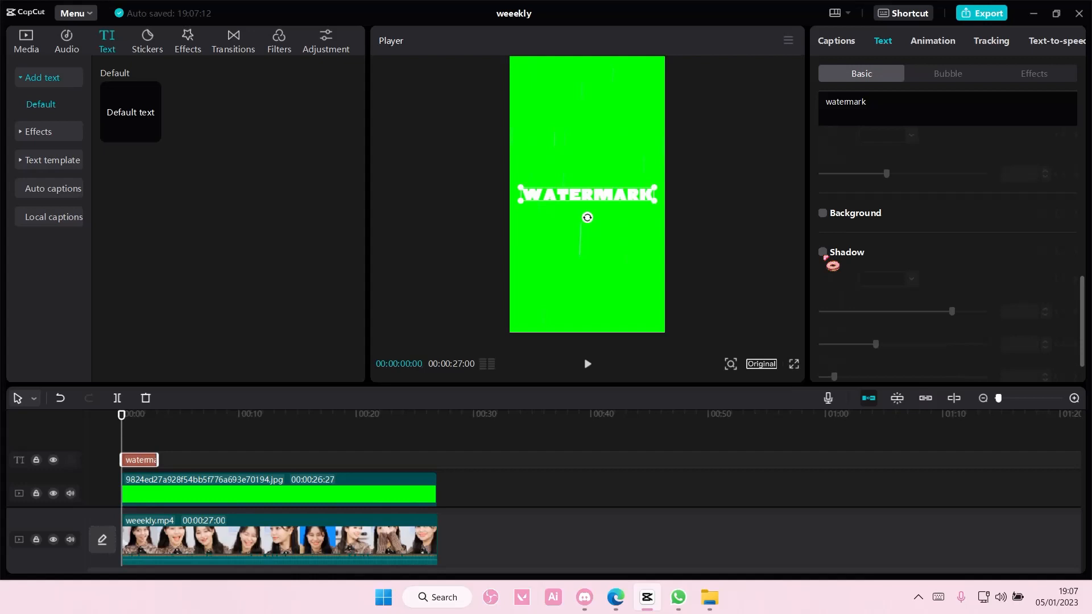
Give the text a black shadow with Distance 12 and Blurriness 10%, lasting as long as the green clip.
left_click(822, 253)
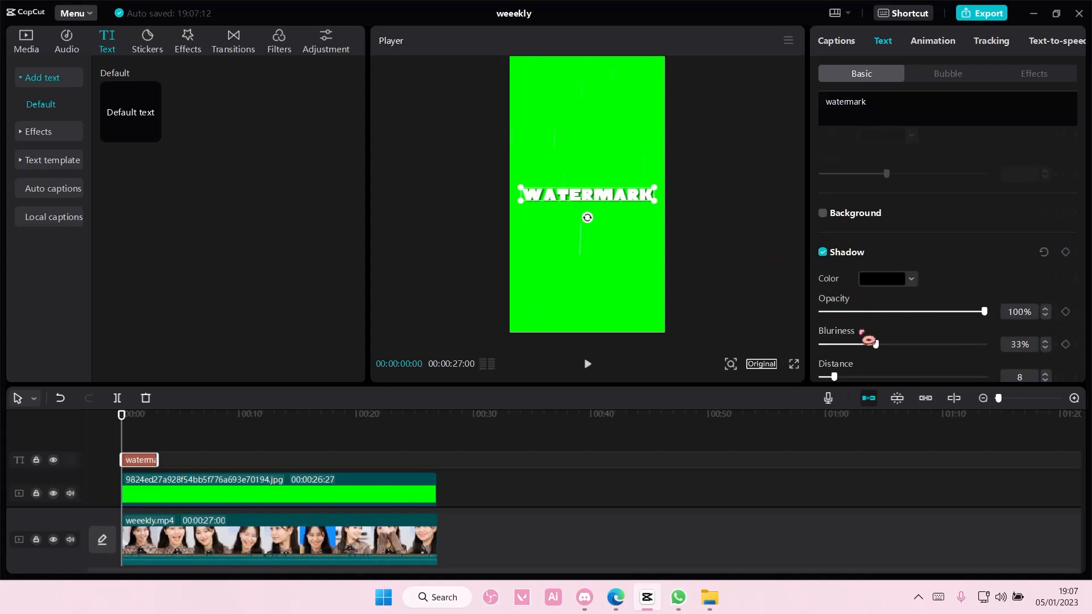
left_click_drag(833, 377, 843, 376)
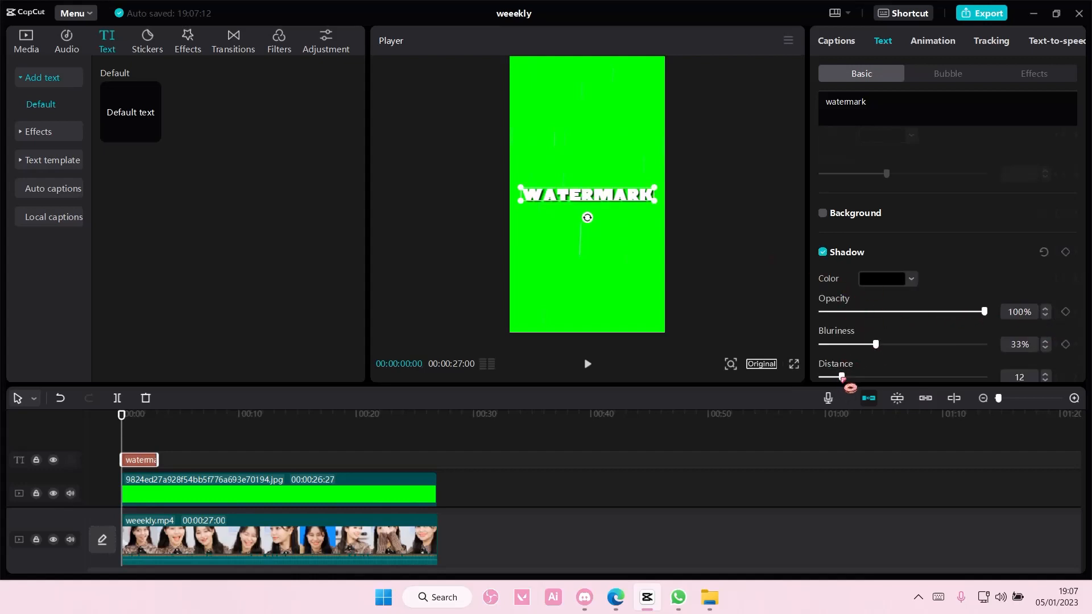
left_click_drag(876, 344, 837, 343)
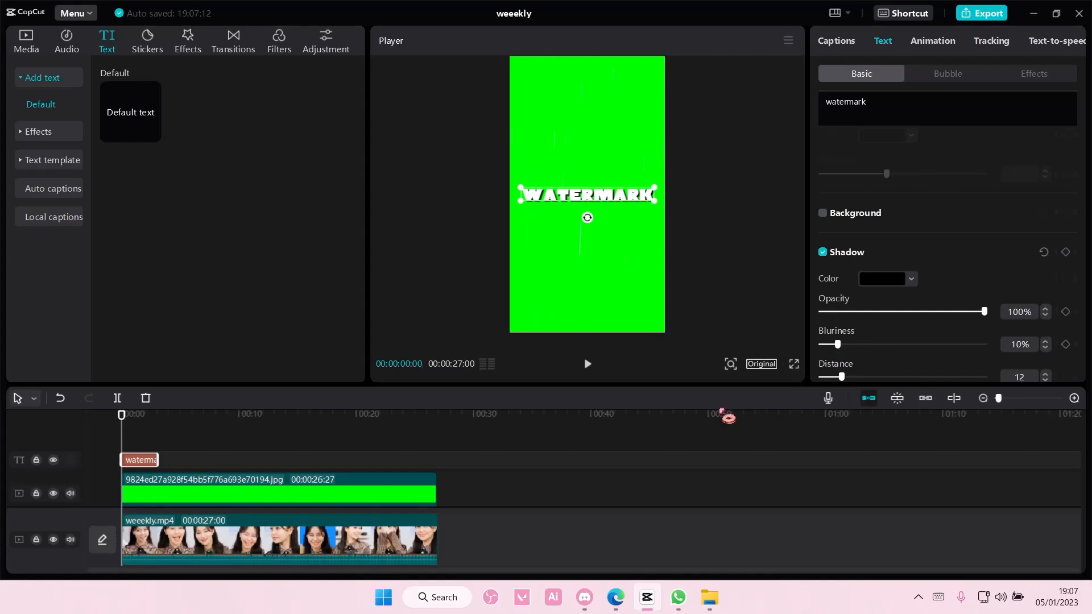
left_click_drag(157, 459, 427, 460)
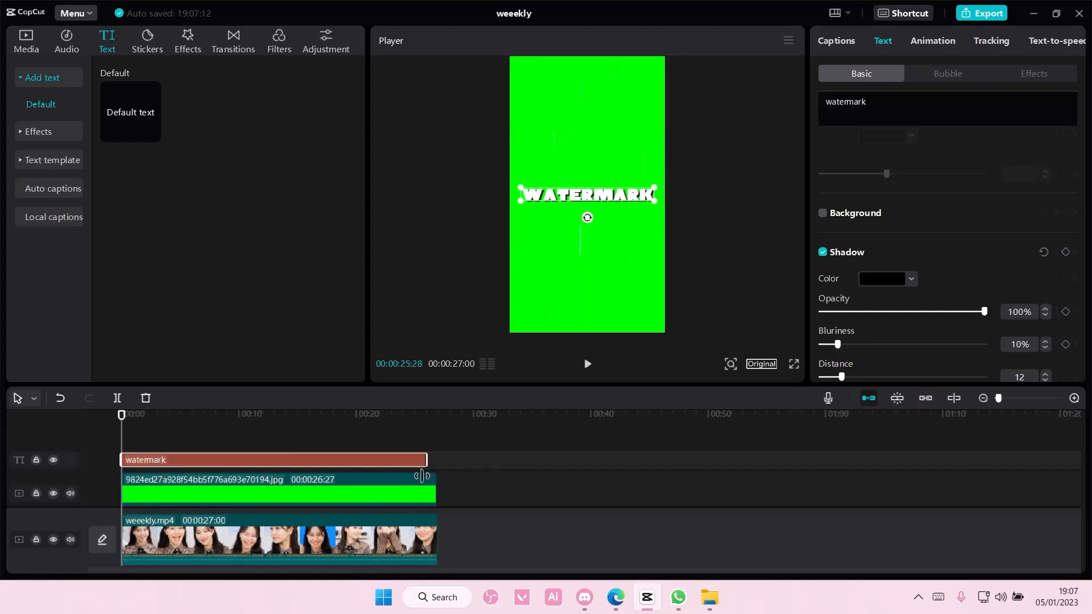
Combine the text and green image into a compound clip with Chroma key enabled in Cutout.
right_click(279, 488)
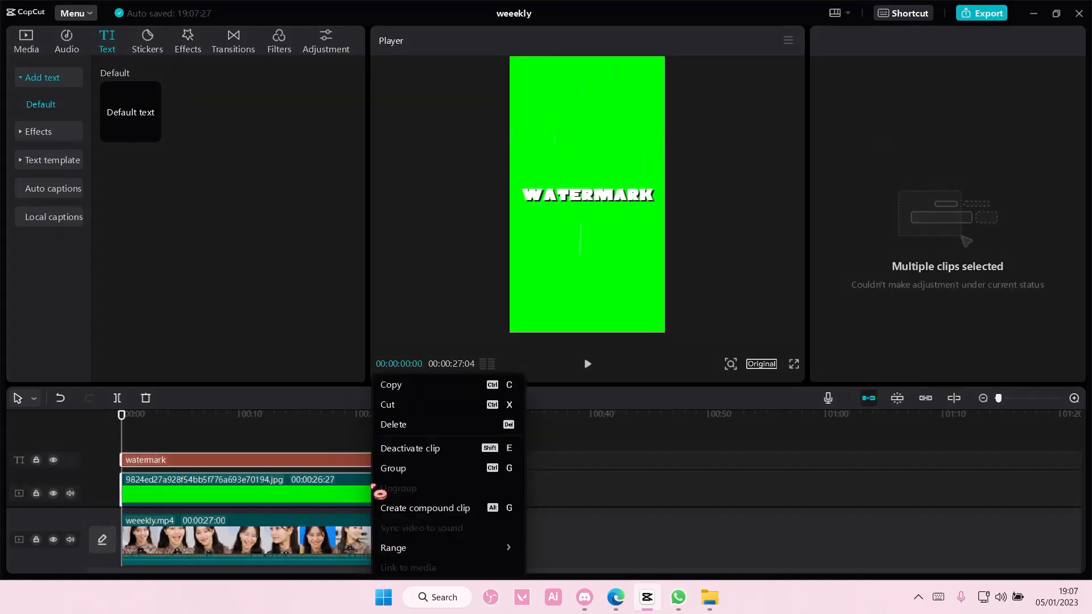
left_click(425, 507)
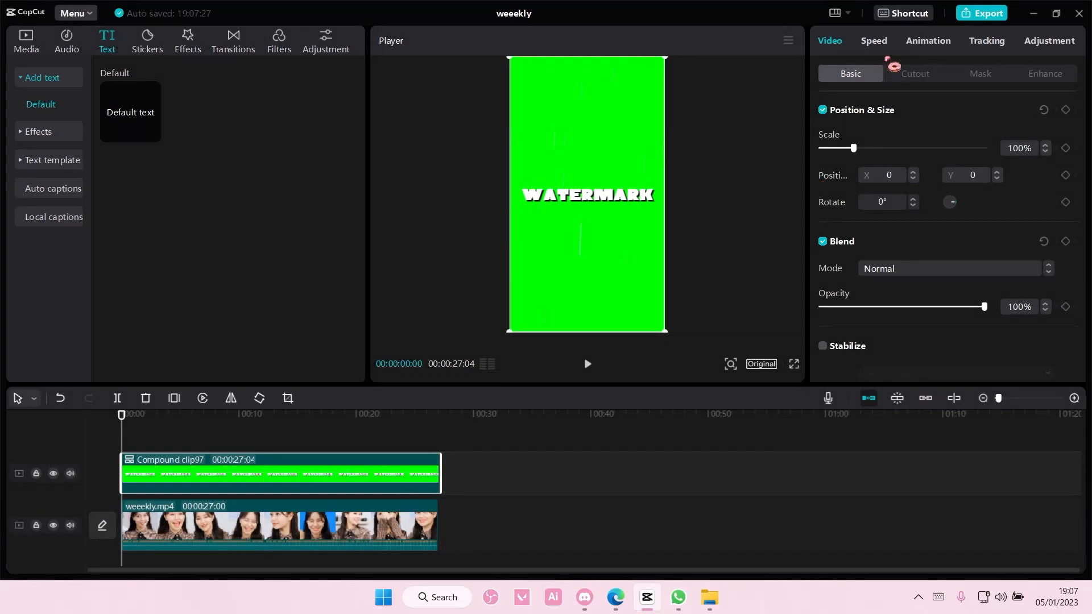
left_click(915, 73)
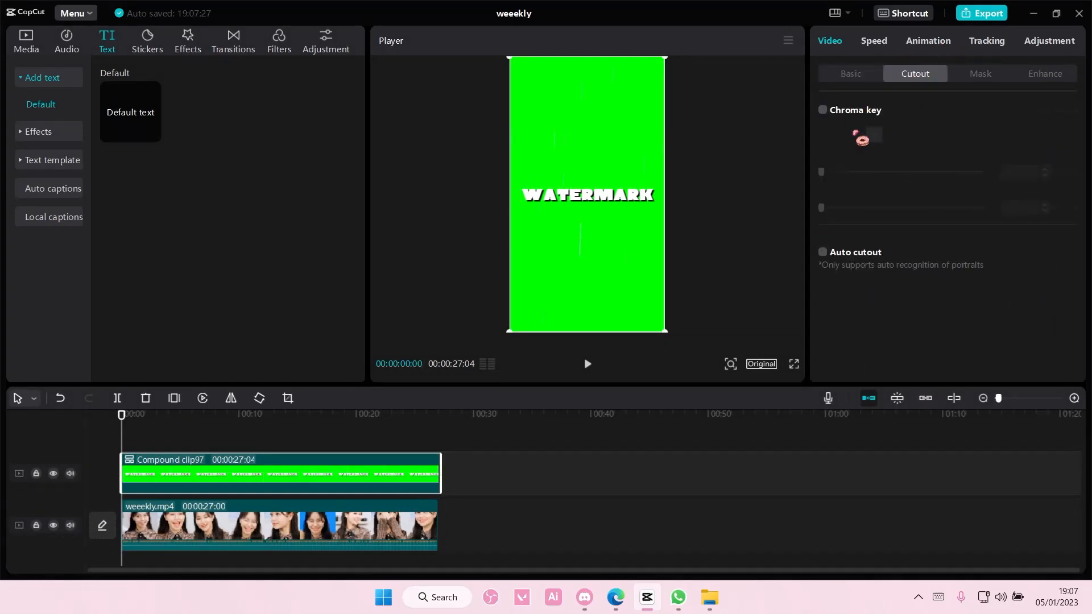
left_click(822, 111)
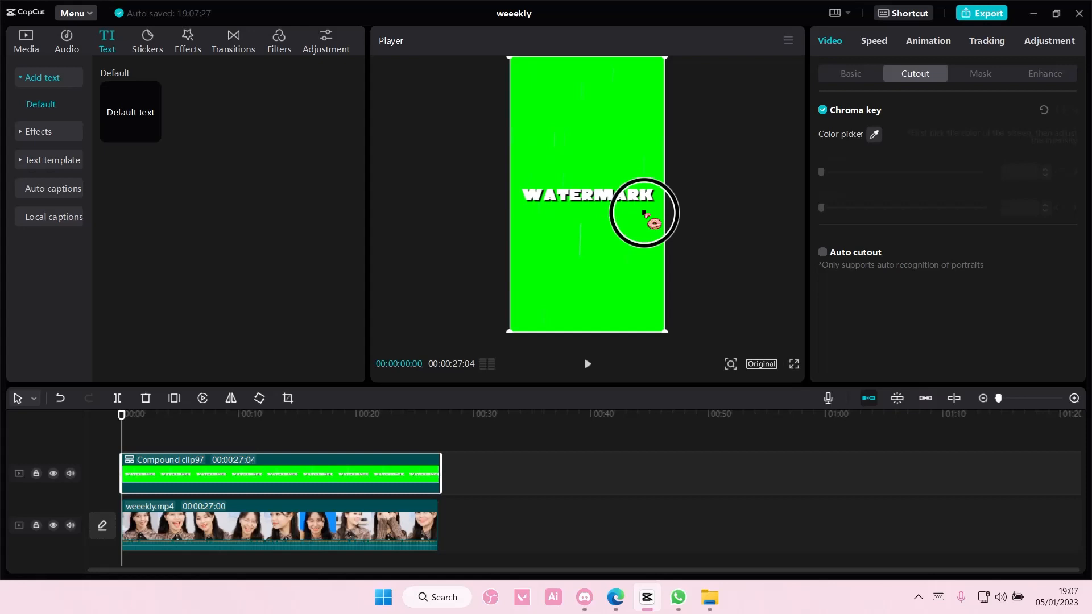
Key out the white letters with Strength 66 and Shadow 100 for an embossed WATERMARK.
left_click(644, 214)
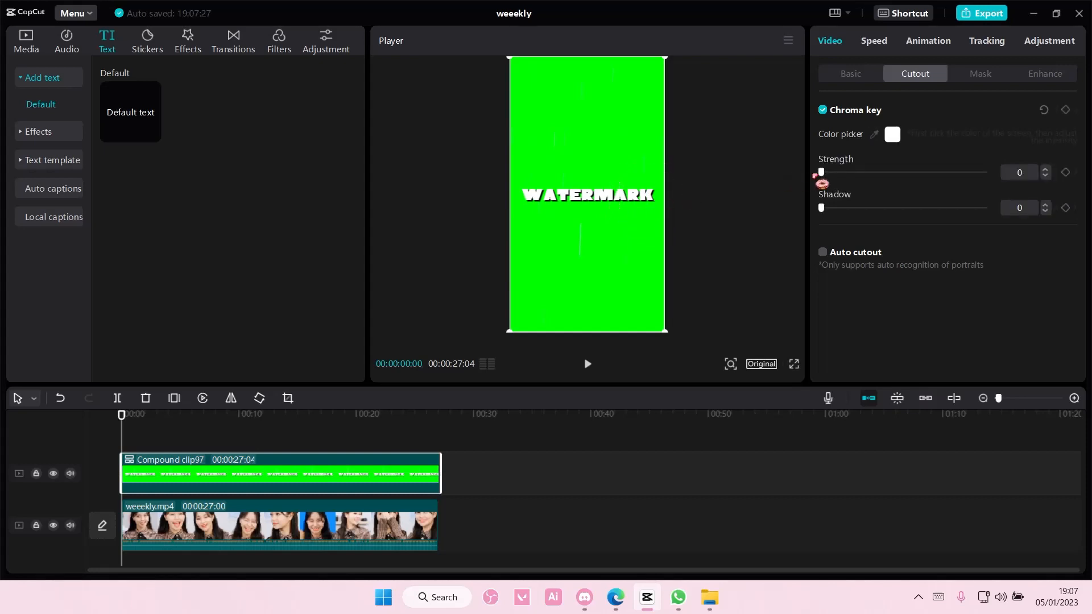
left_click_drag(822, 172, 961, 172)
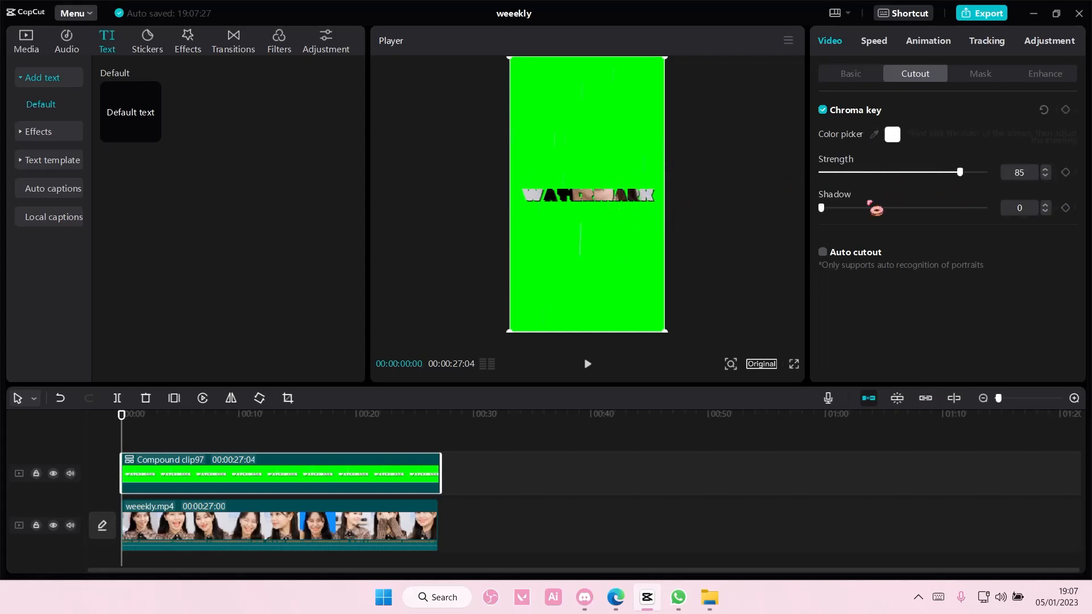
left_click_drag(821, 207, 983, 207)
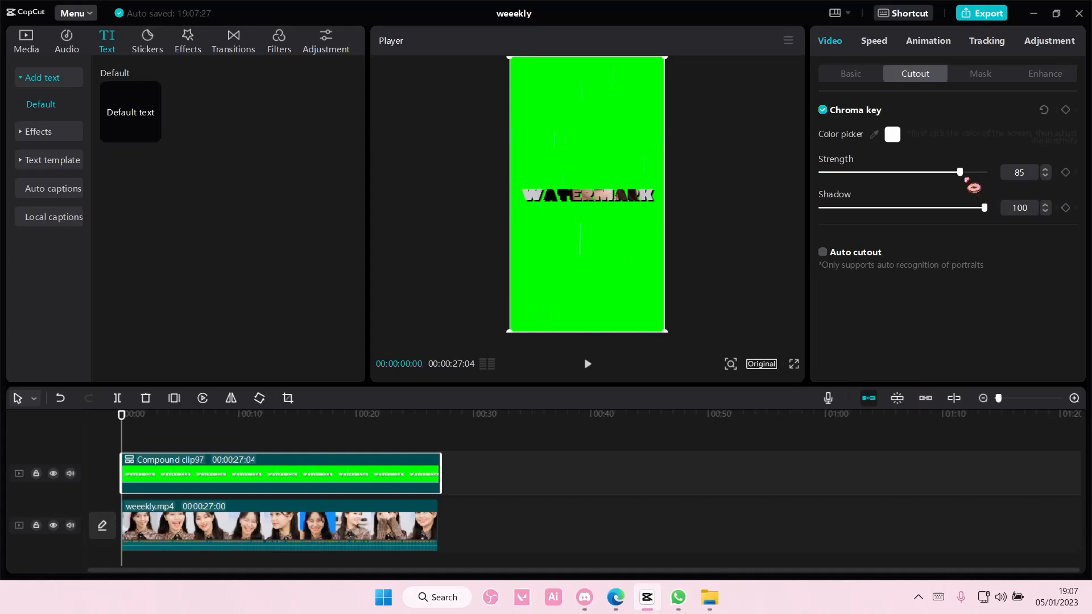
left_click_drag(962, 172, 930, 172)
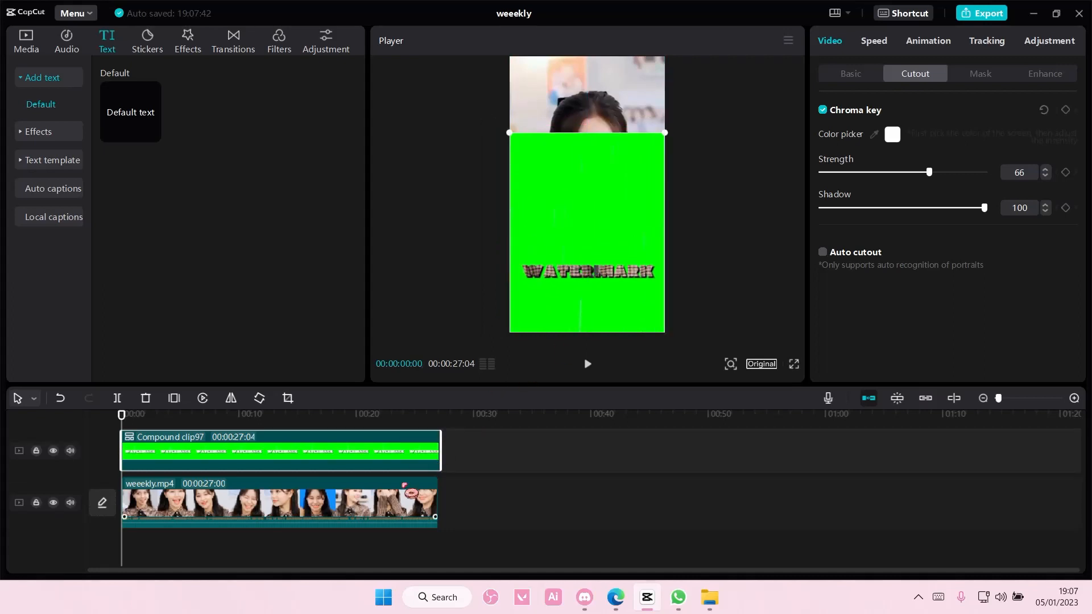
Lengthen the halo blur effect strip so it ends with the compound clip and footage.
left_click(822, 111)
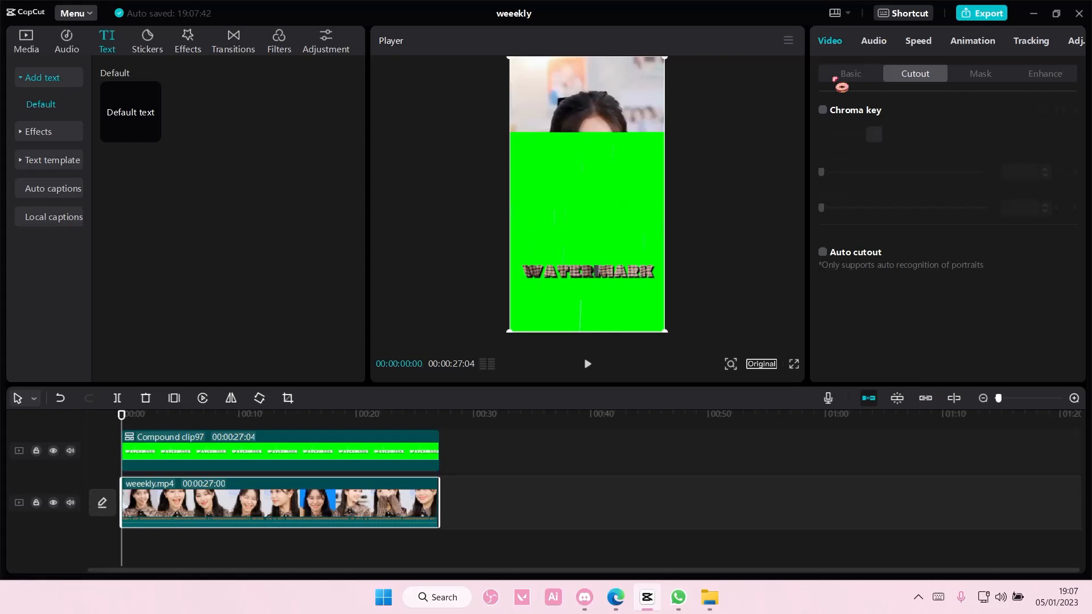
left_click(850, 73)
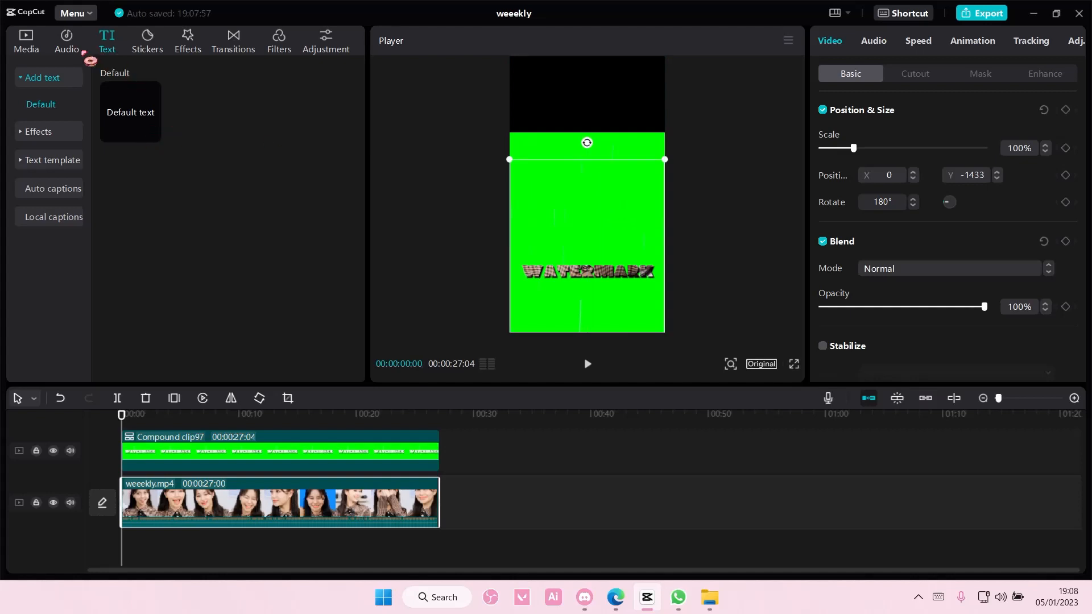
left_click(187, 41)
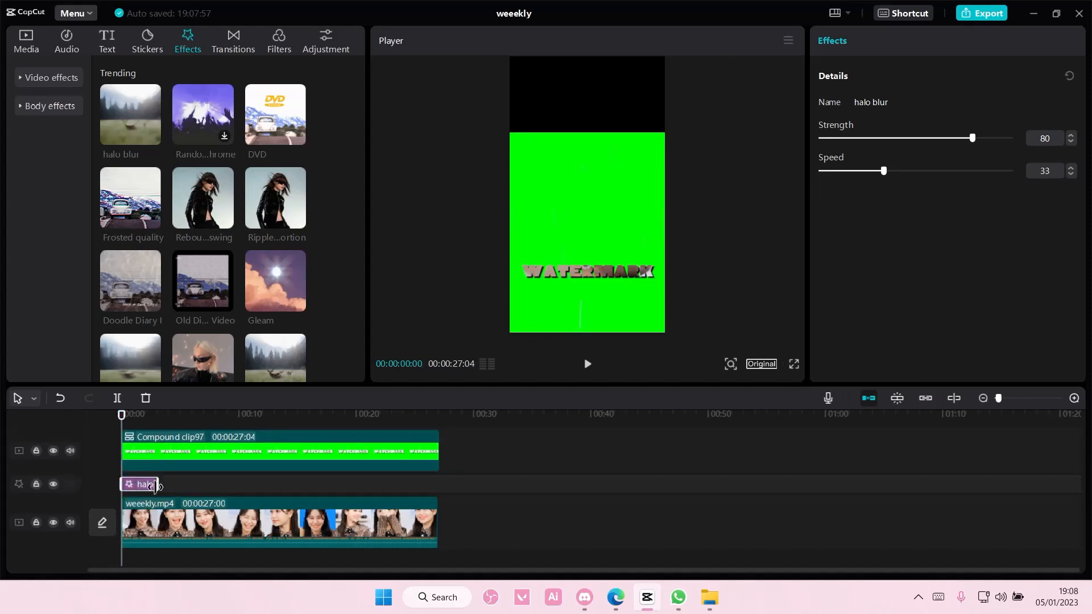
left_click_drag(157, 484, 440, 484)
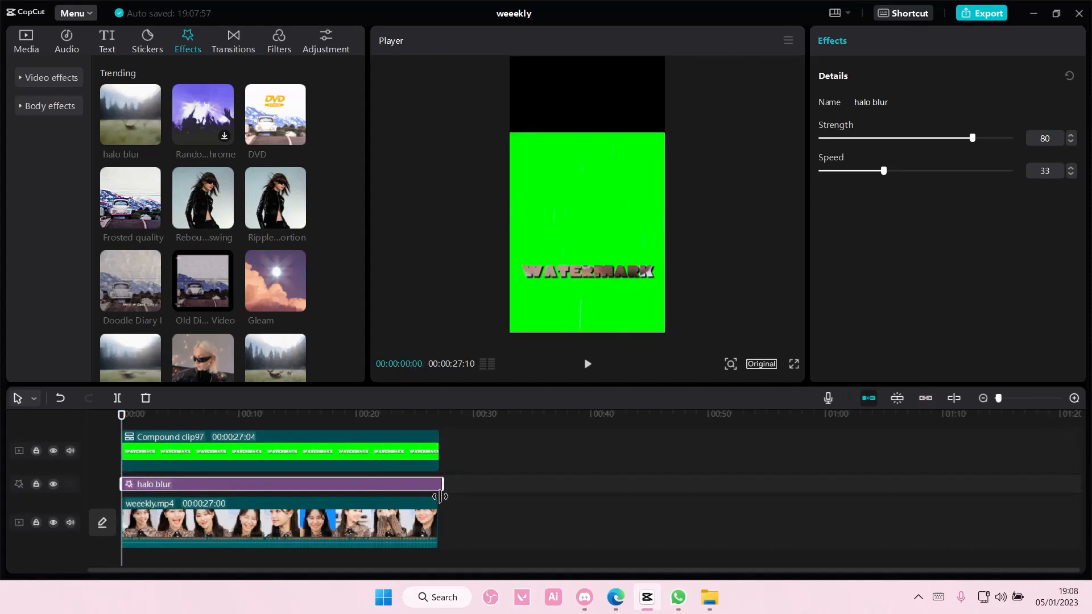
left_click_drag(973, 138, 1010, 138)
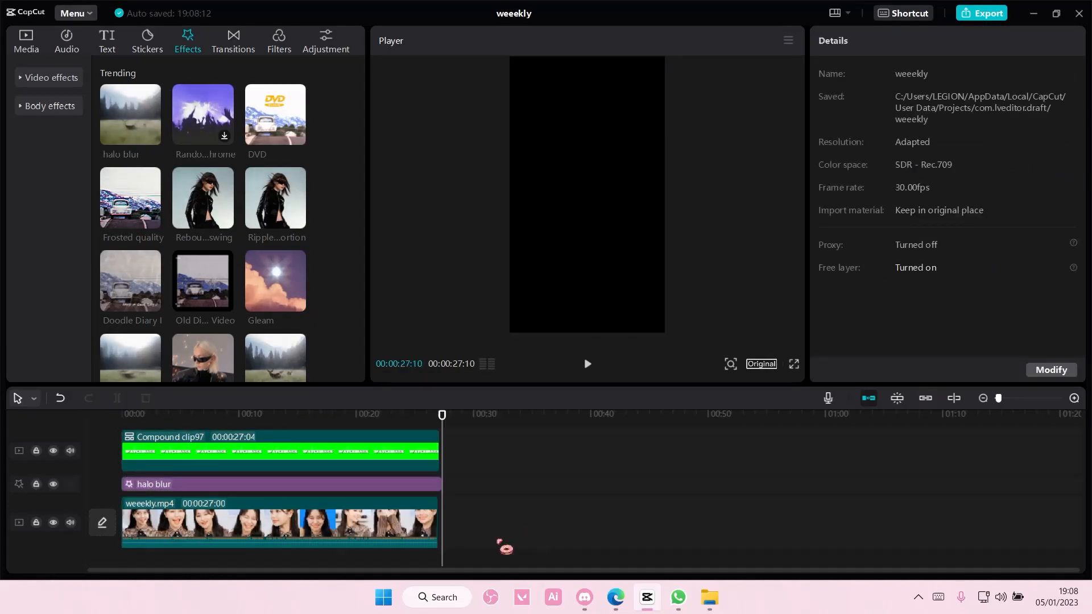
Export the composition as a video titled watermark and dismiss the finished message.
left_click(436, 415)
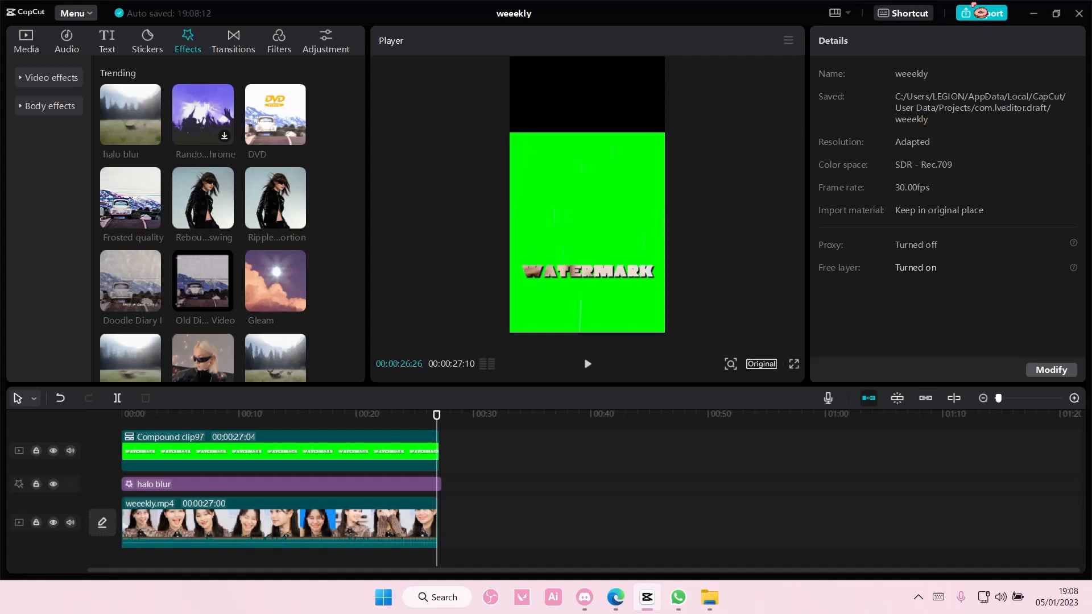
left_click(986, 13)
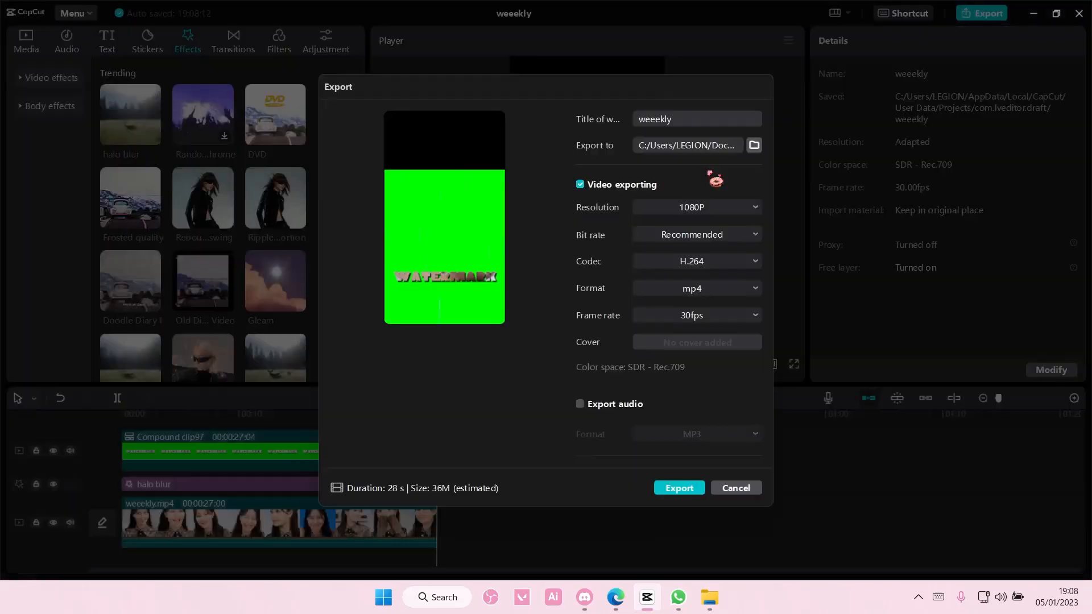
type("watermark")
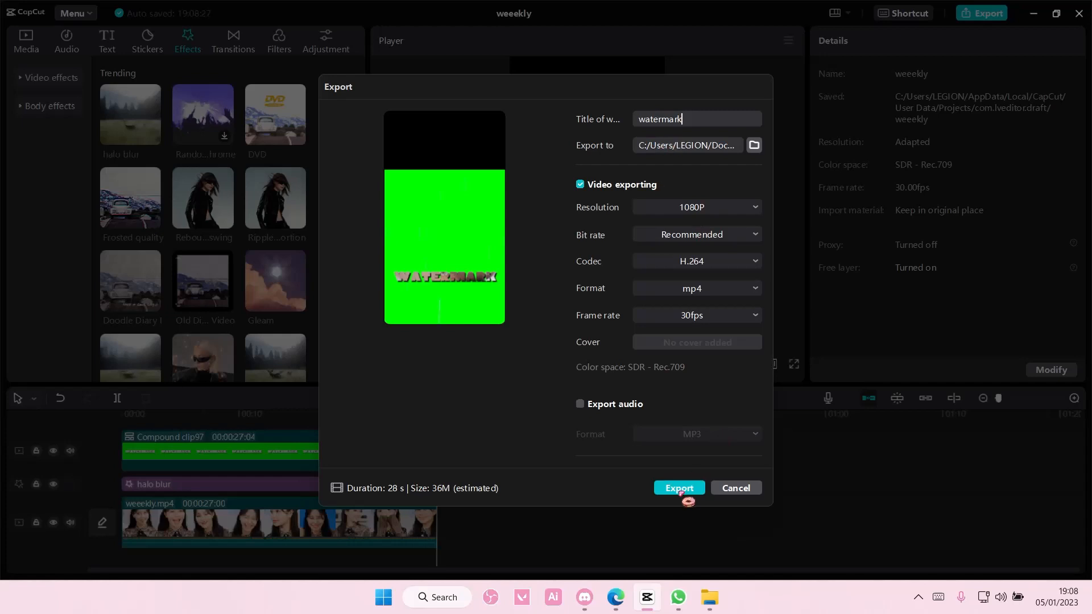
left_click(678, 489)
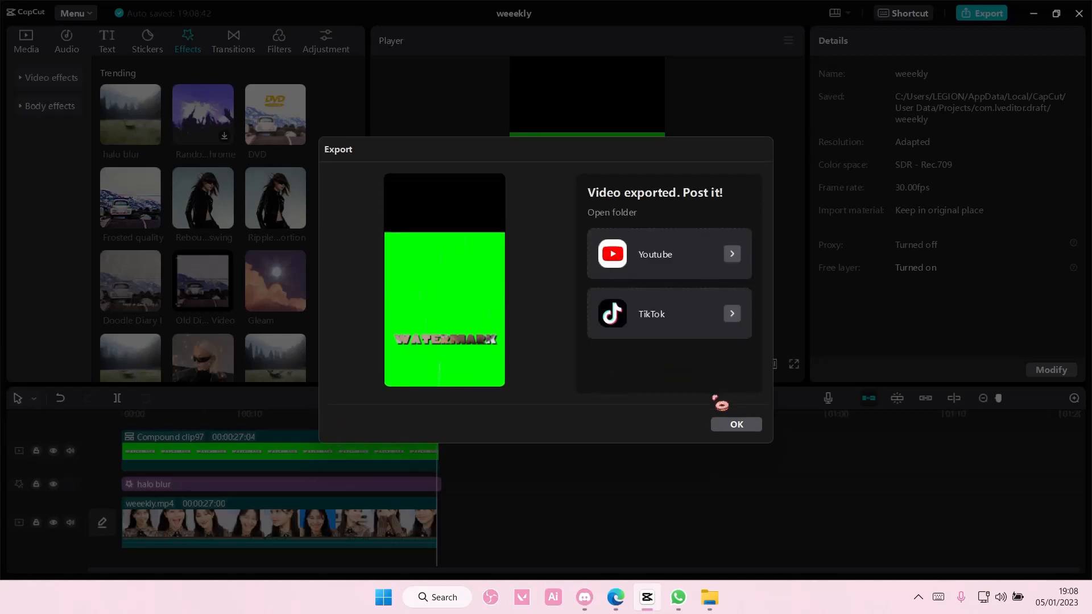
left_click(736, 424)
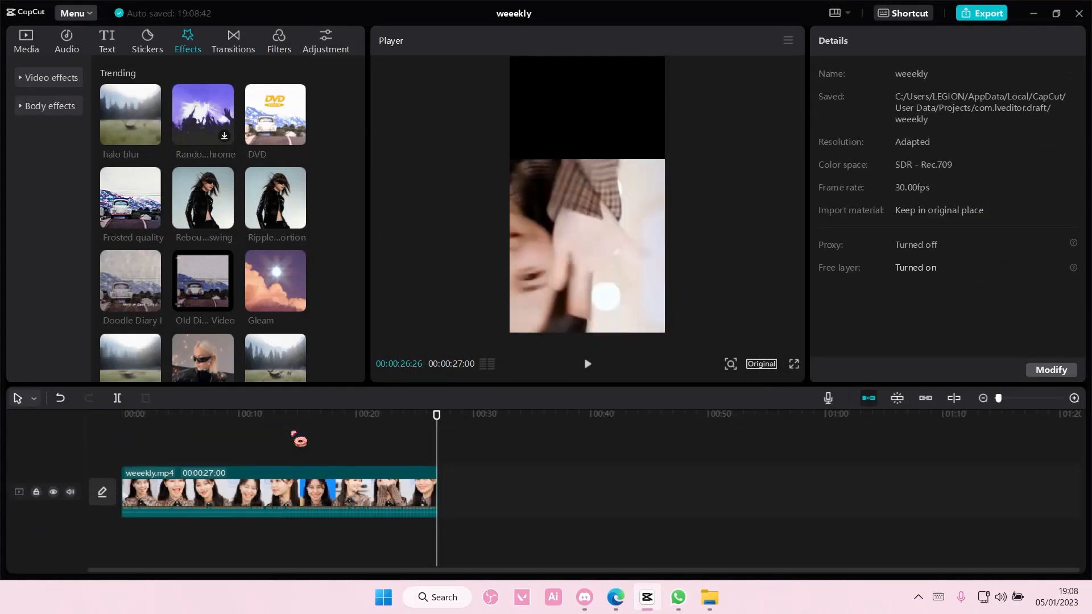
Import the exported watermark.mp4 from the Media library into the project.
left_click(27, 41)
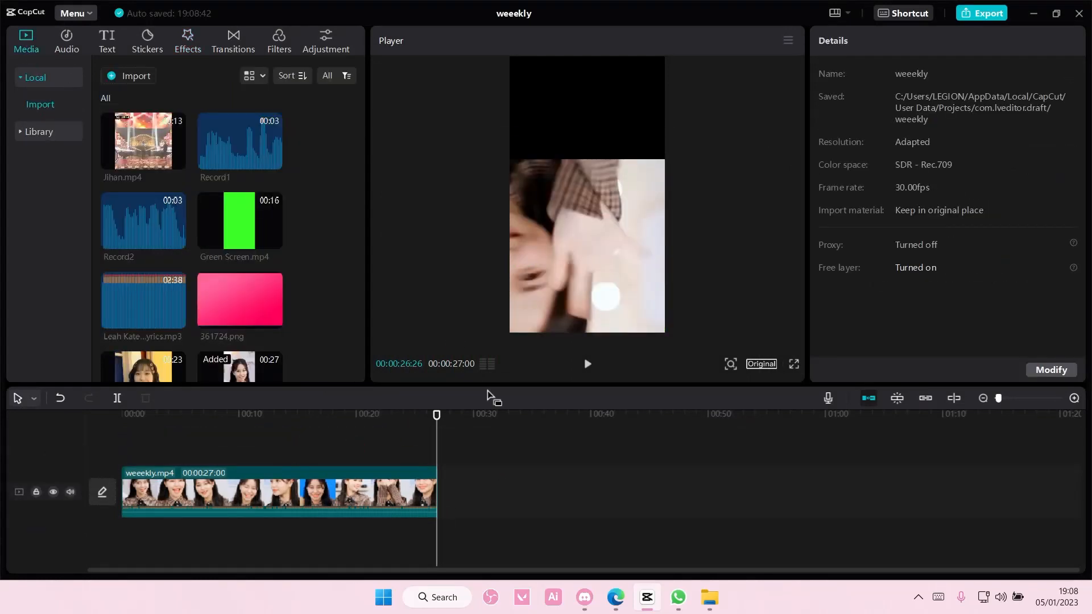
left_click(279, 495)
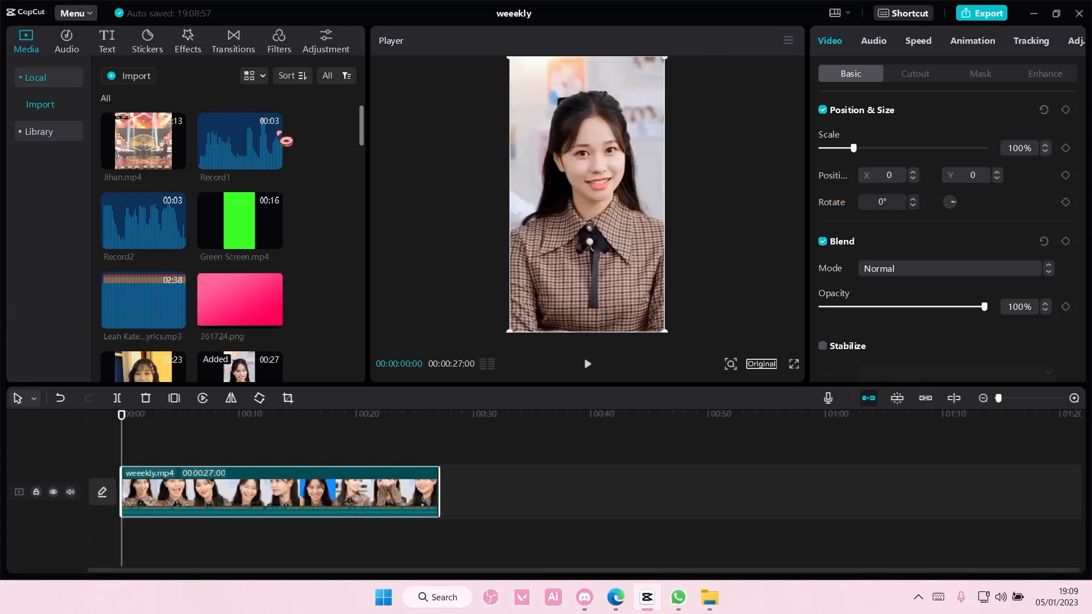
left_click(134, 76)
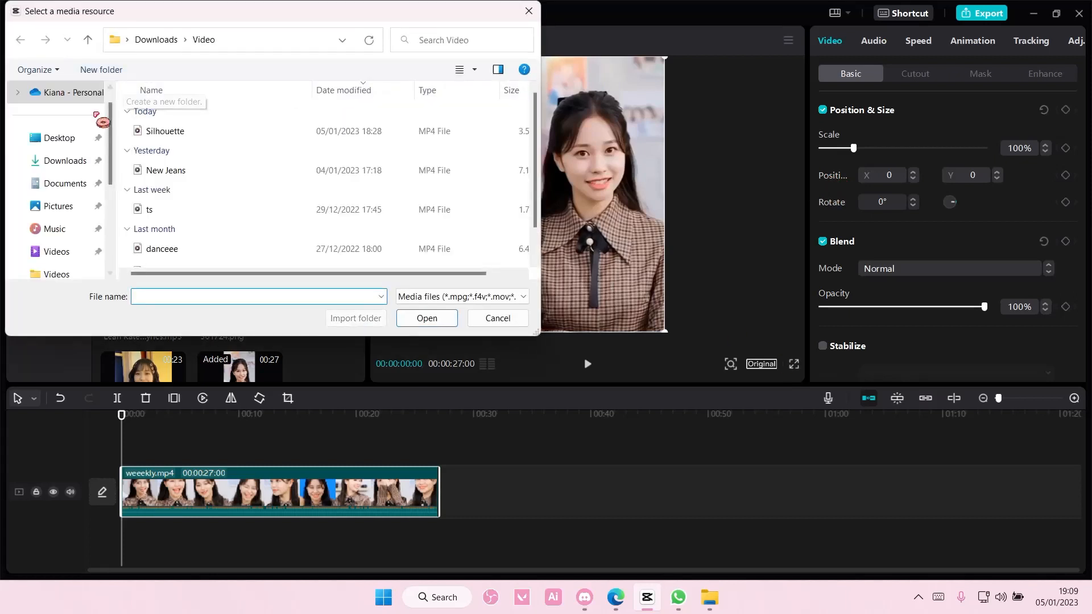
left_click(64, 183)
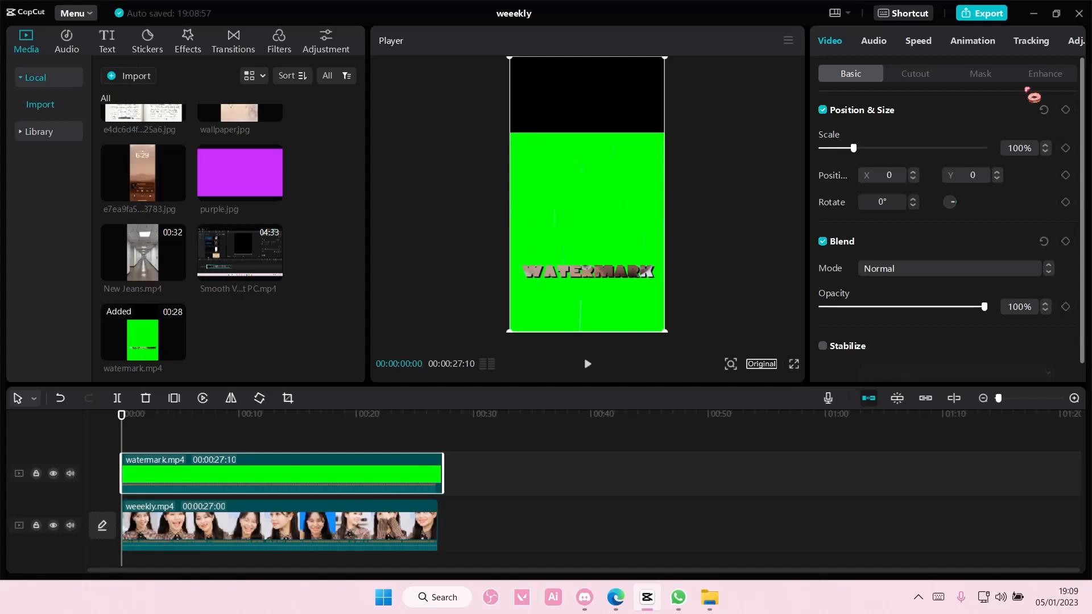
Chroma-key the watermark clip's green background out at Strength 100.
left_click(915, 73)
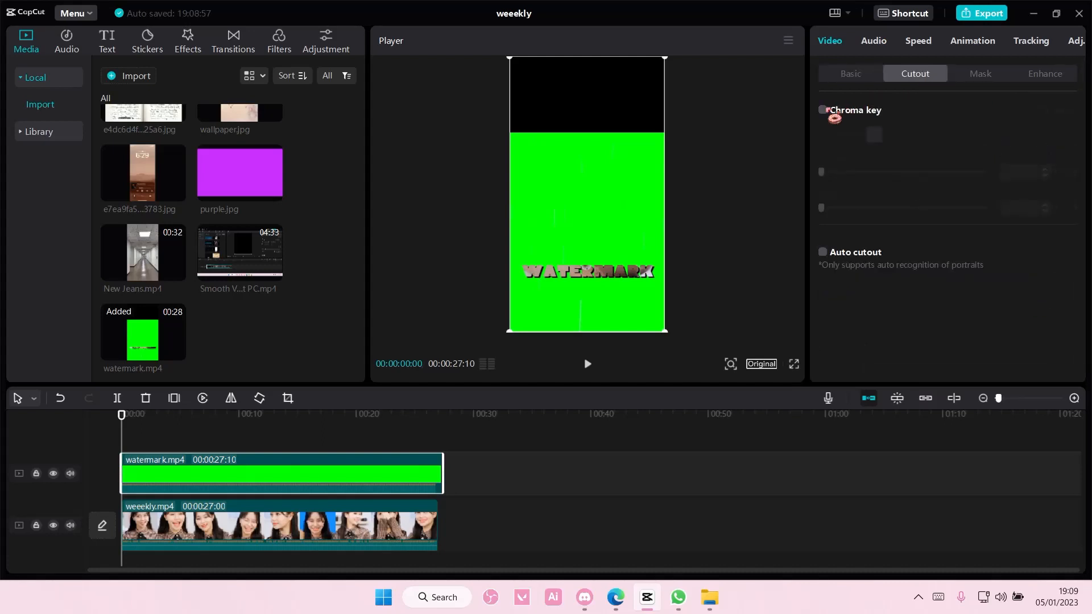
left_click(822, 110)
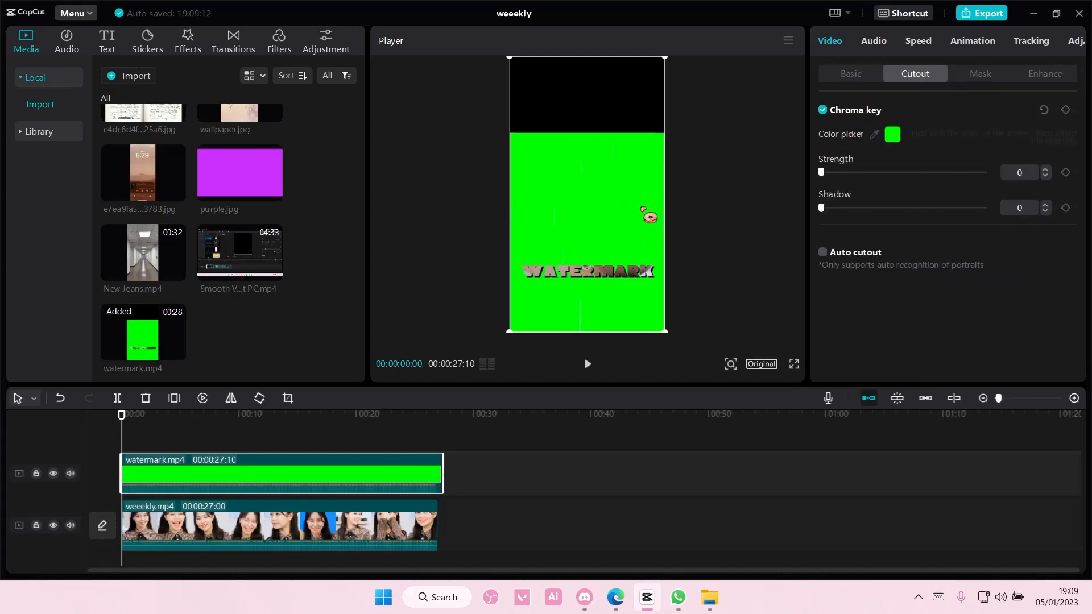
left_click_drag(822, 172, 985, 172)
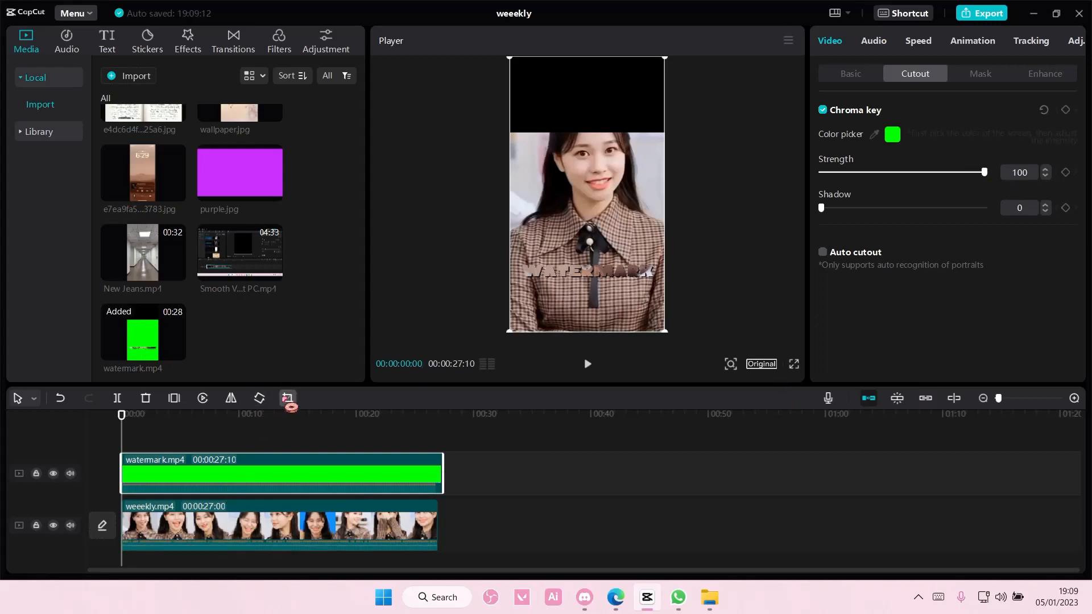
Crop the watermark clip down to just the WATERMARK text strip and confirm.
left_click(288, 398)
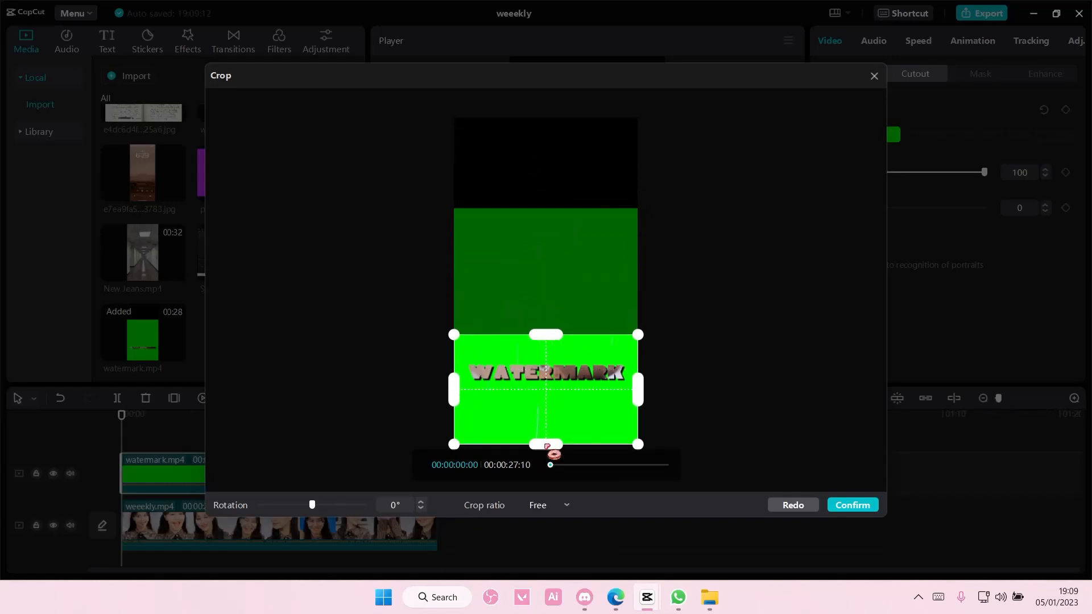
left_click(852, 505)
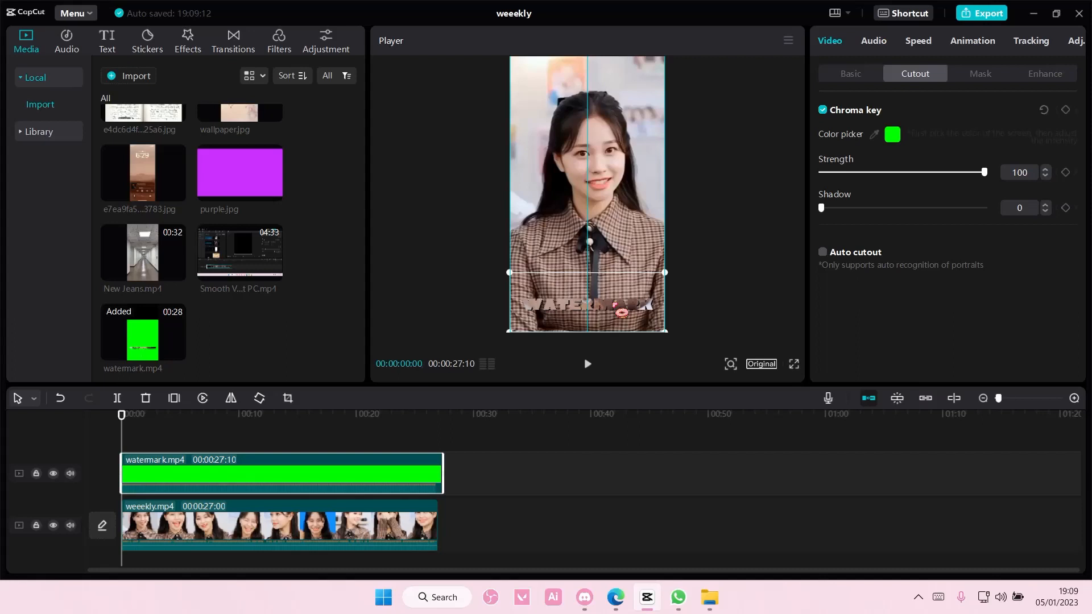
left_click(221, 414)
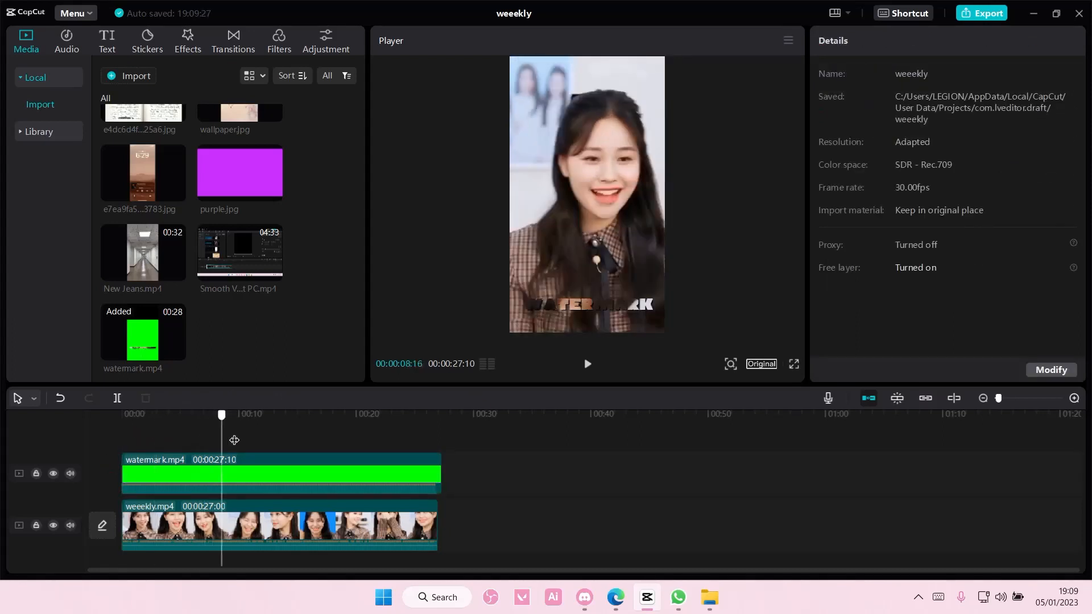
Mute the watermark track and preview the see-through watermark over the footage.
left_click(69, 473)
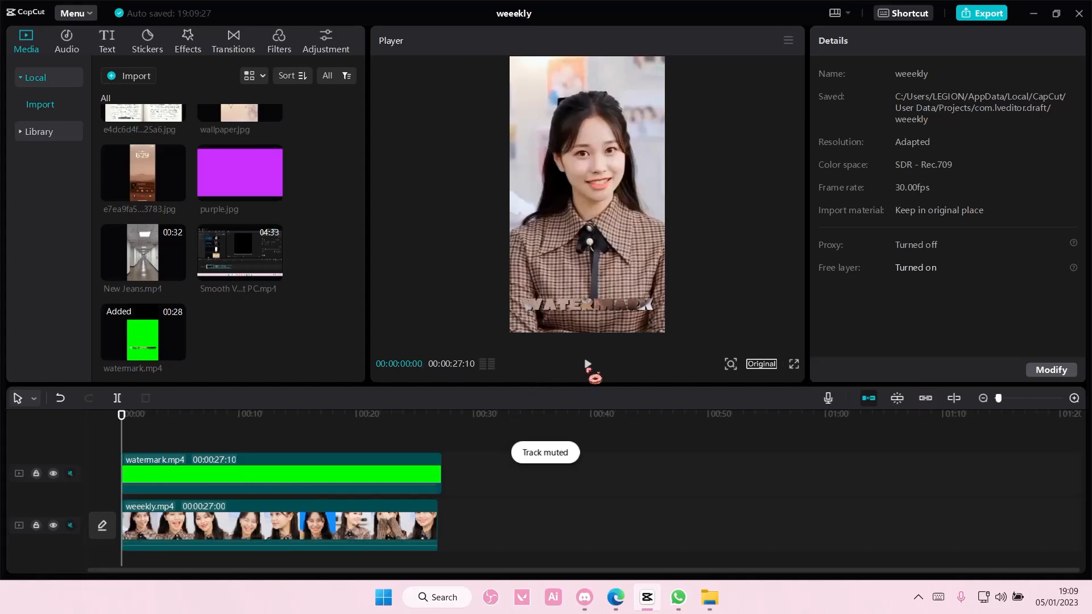
left_click(587, 364)
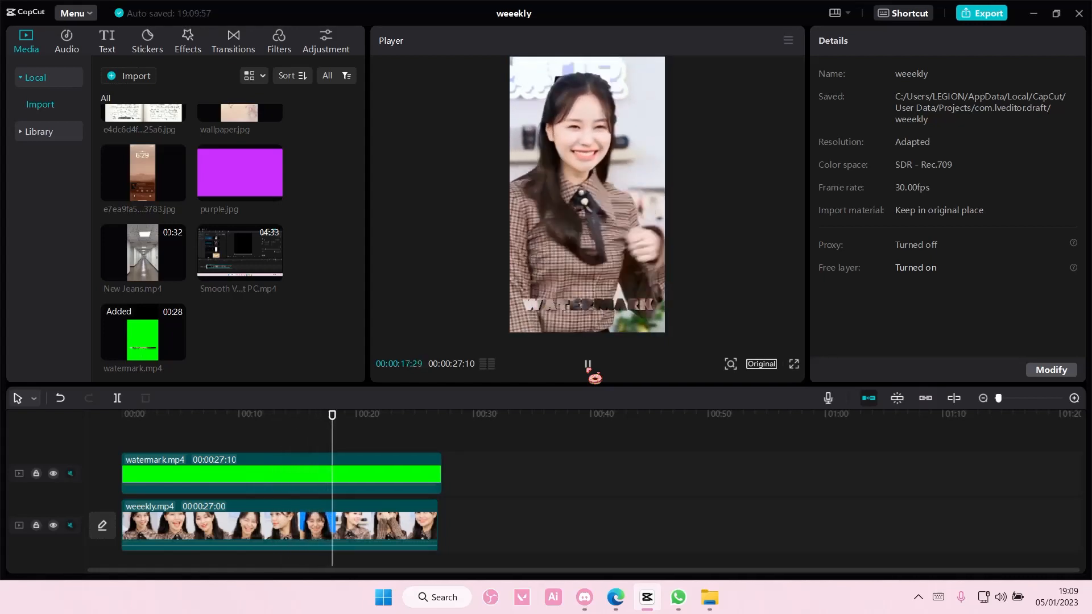
left_click(367, 414)
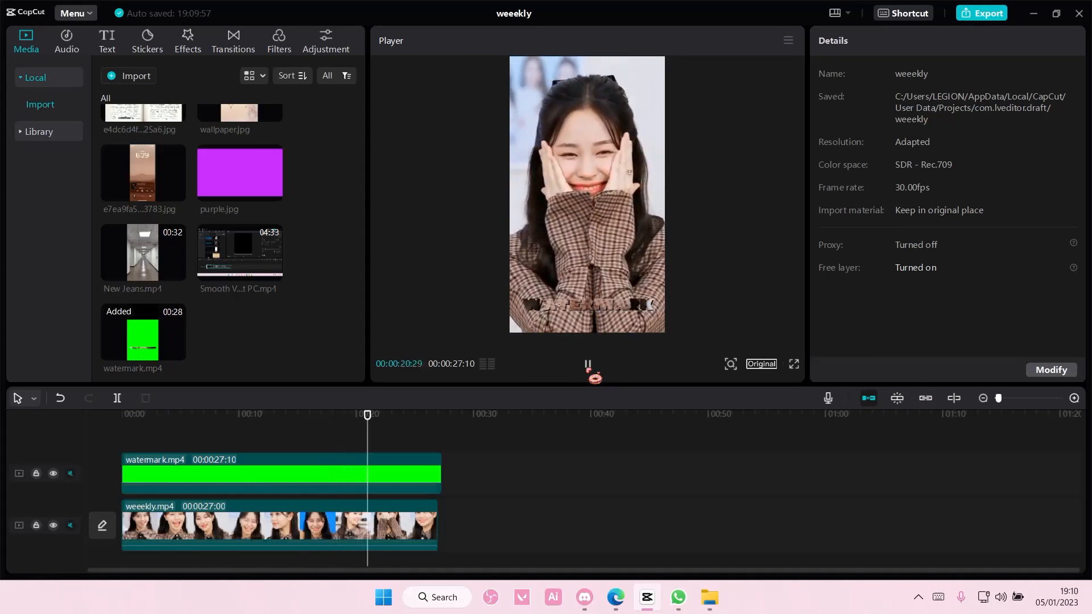